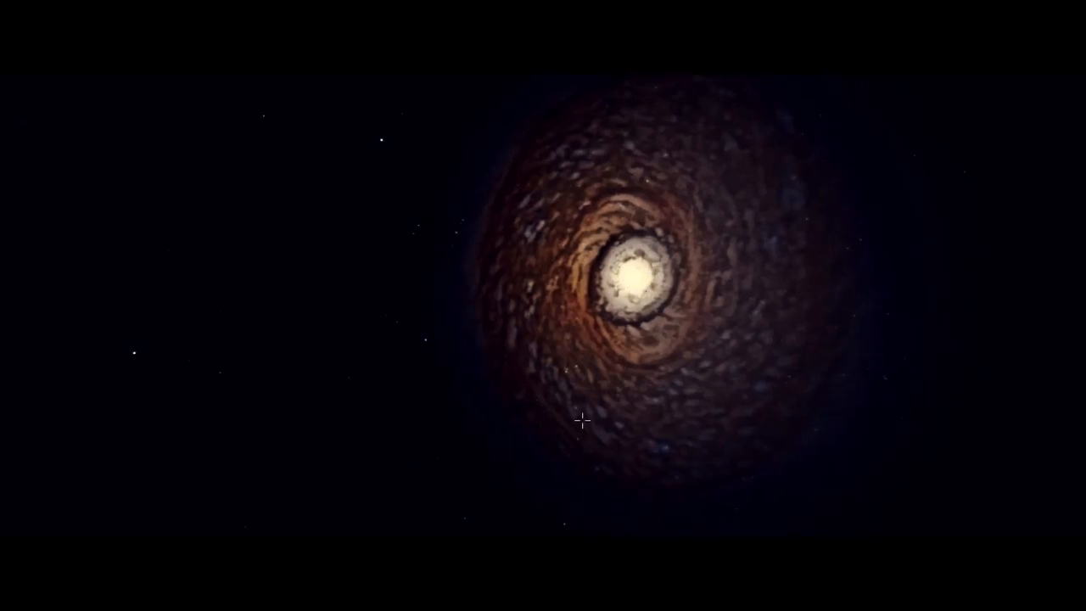
mouse_move(461, 474)
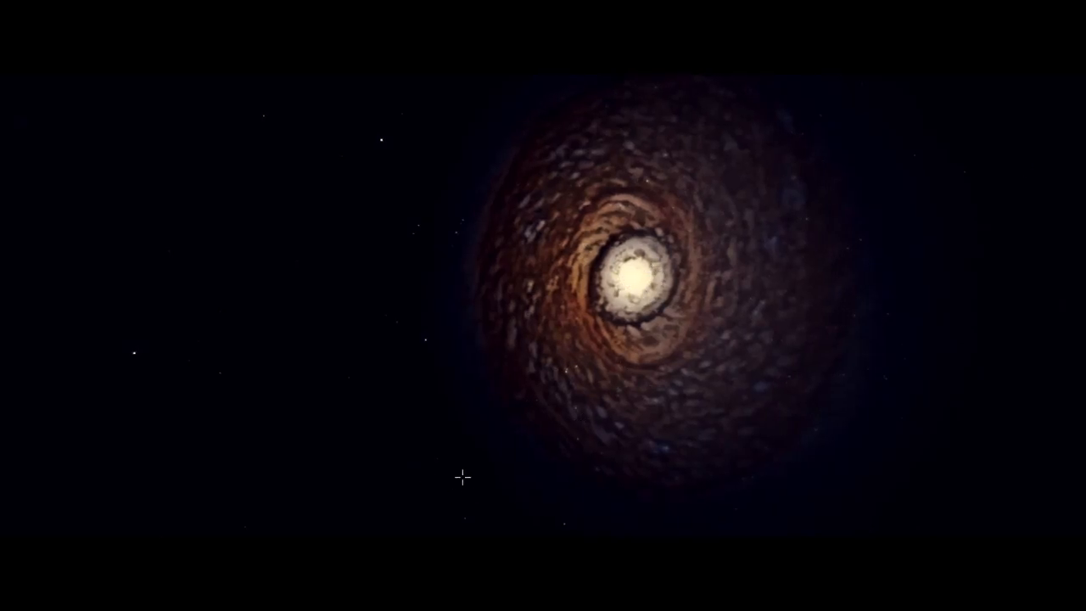